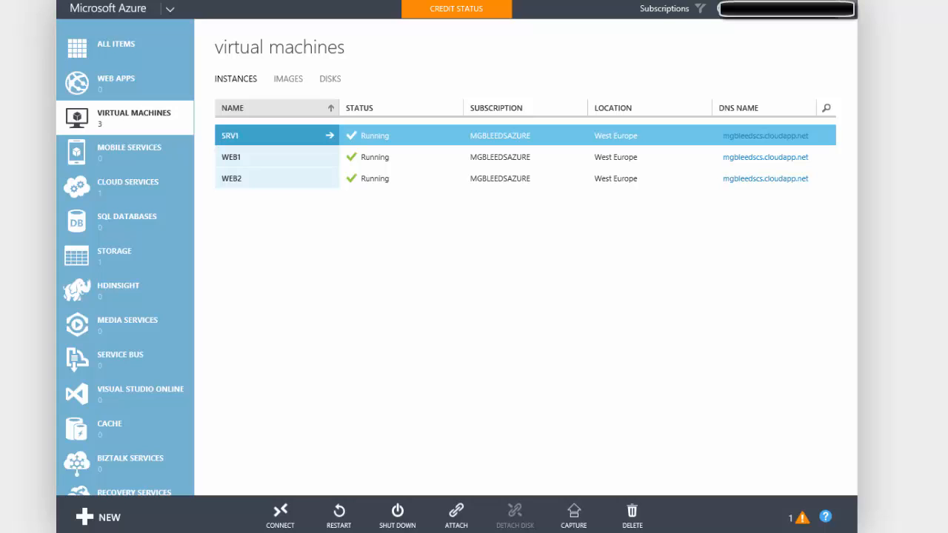
- Bring the SRV1 remote desktop session to the front from the taskbar
left_click(279, 512)
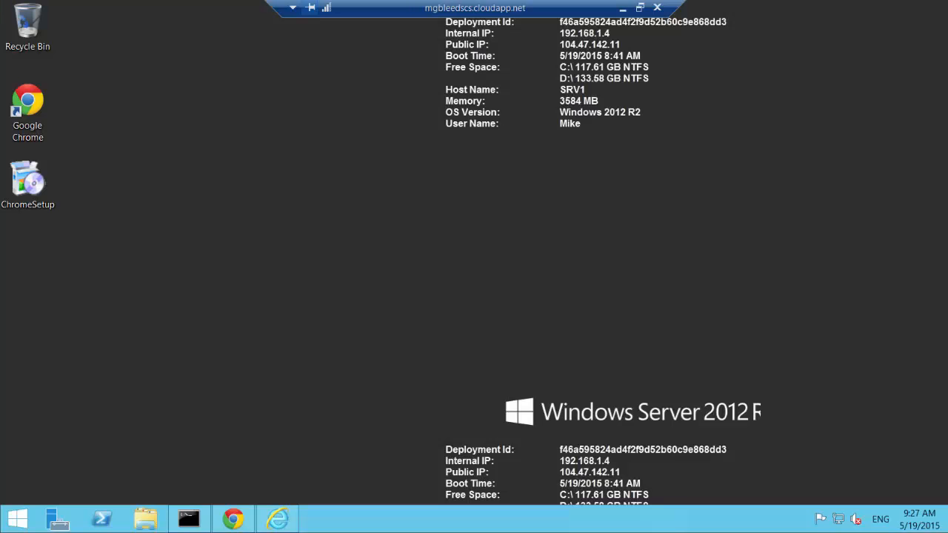
mouse_move(924, 322)
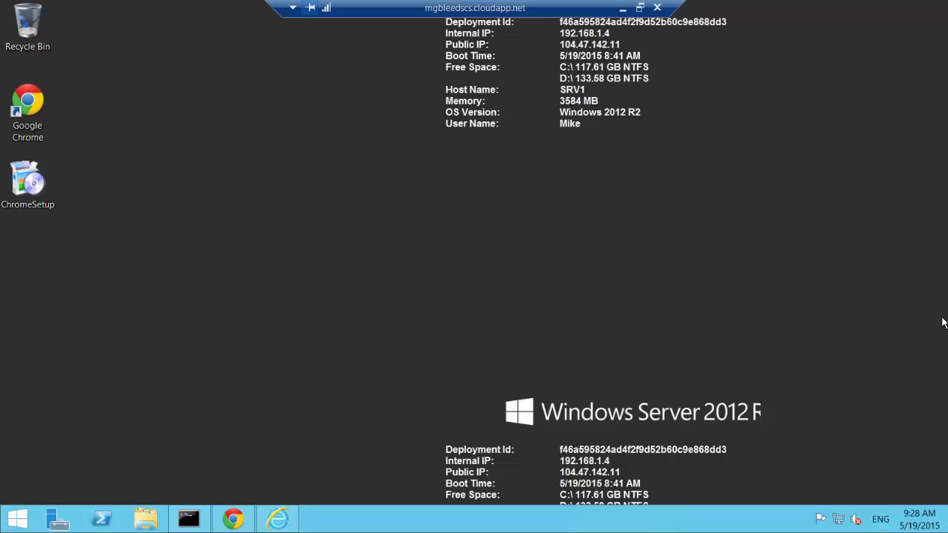
mouse_move(280, 517)
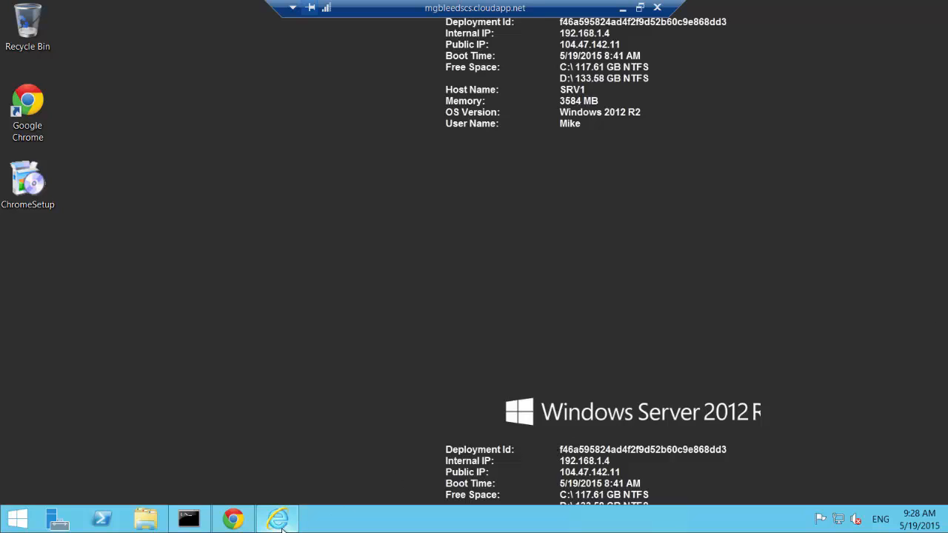
- Bring up Internet Explorer showing the WEB2 IIS page at 192.168.1.7
left_click(275, 518)
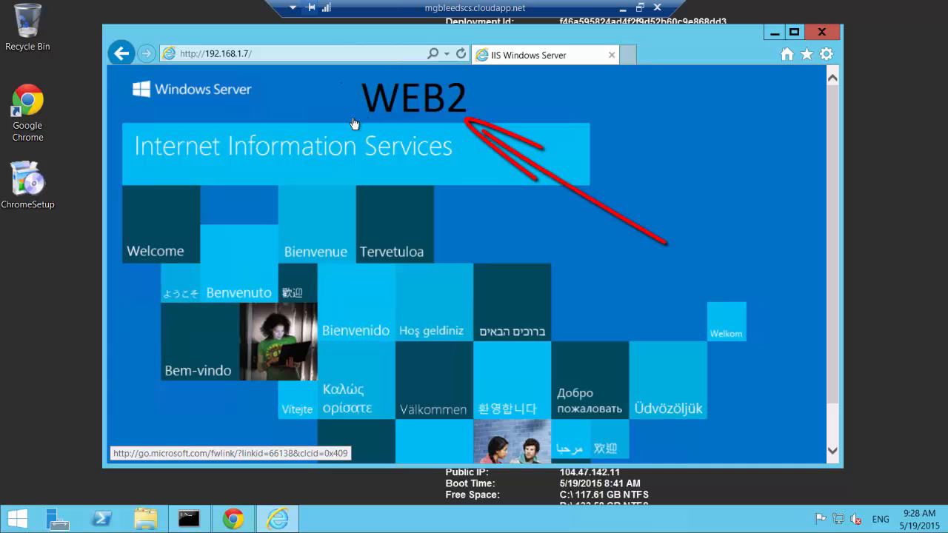
mouse_move(466, 104)
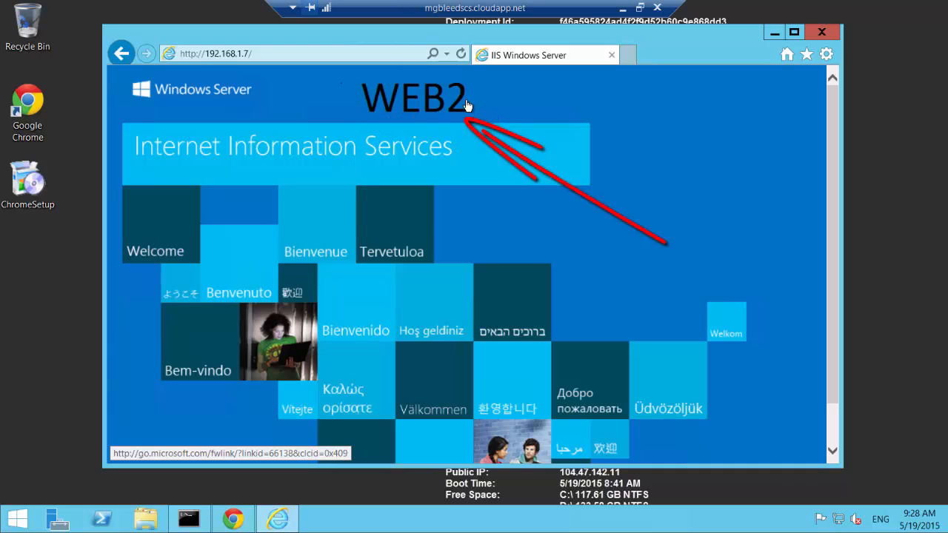
mouse_move(461, 124)
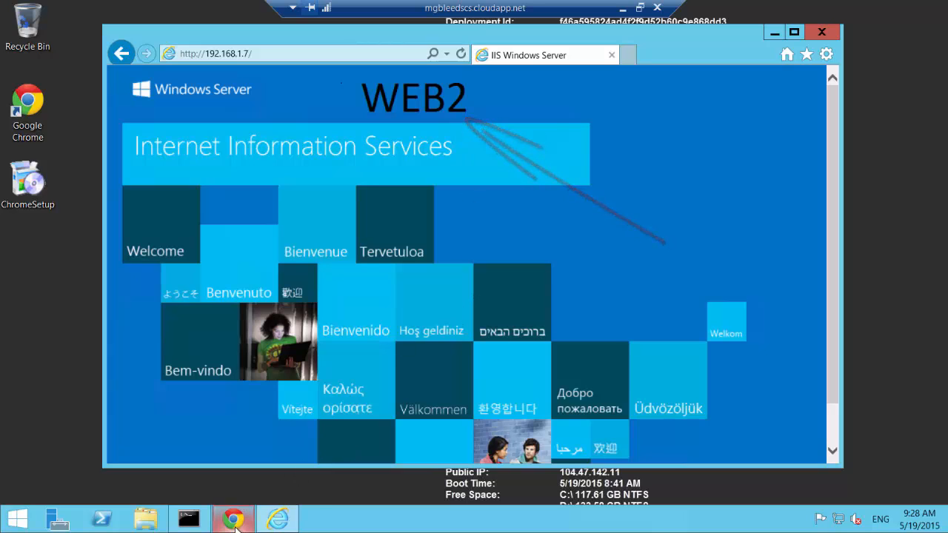
mouse_move(232, 518)
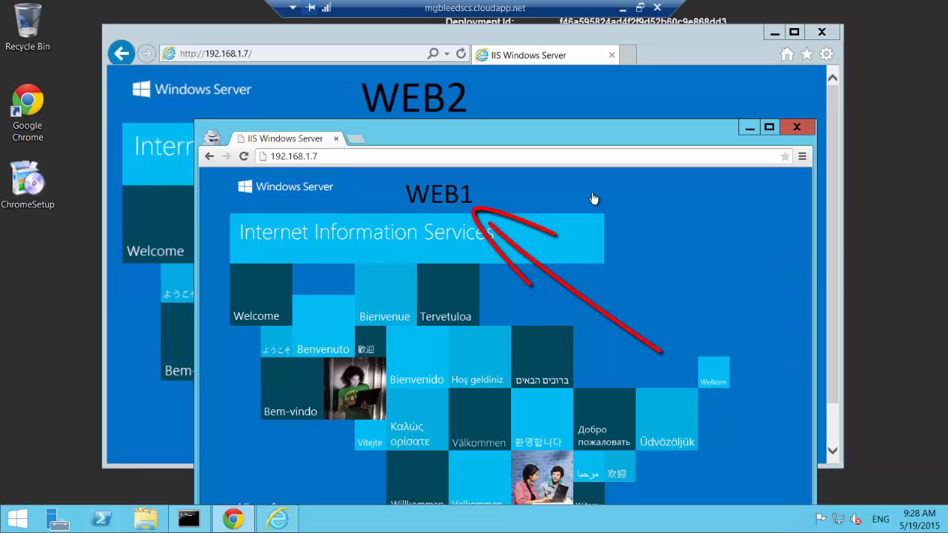
mouse_move(593, 197)
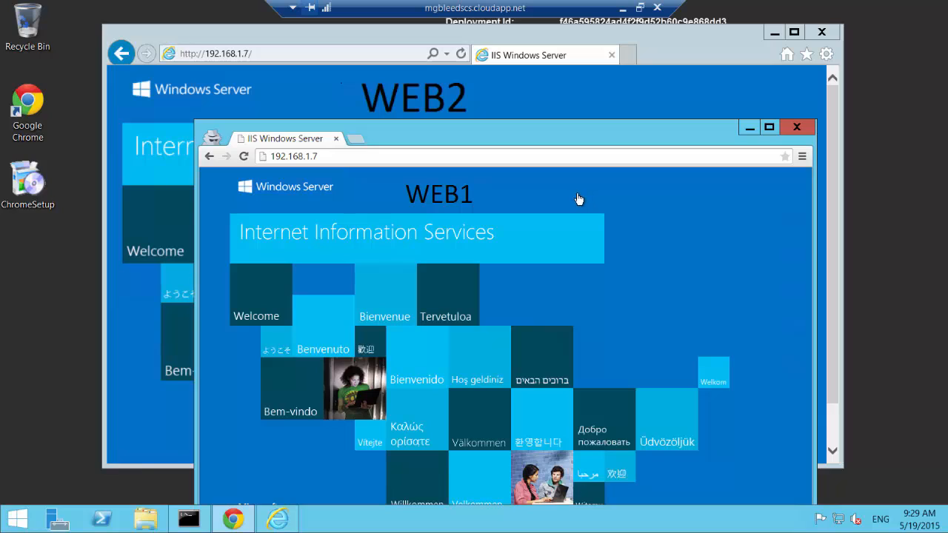
- Reload 192.168.1.7 so the WEB1 IIS page replaces WEB2, with Internet Explorer in front
left_click(244, 156)
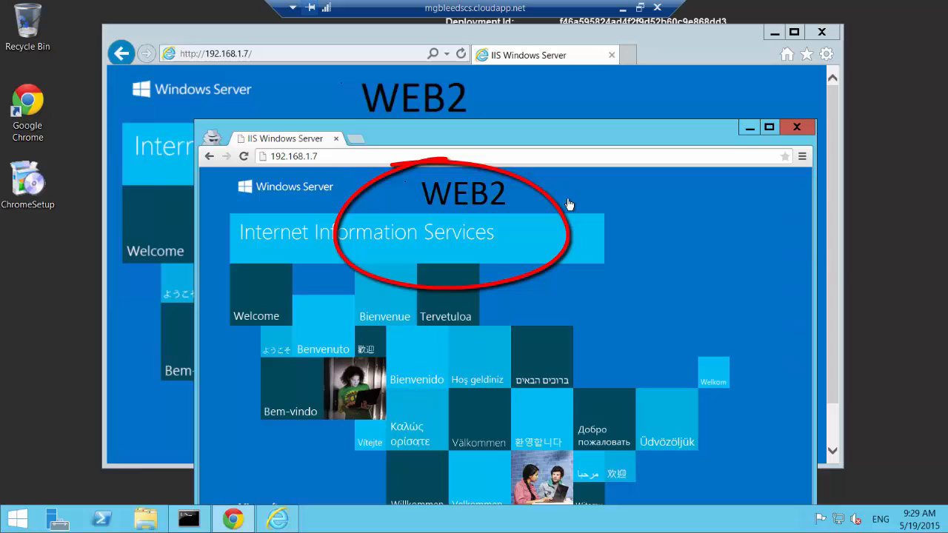
mouse_move(527, 202)
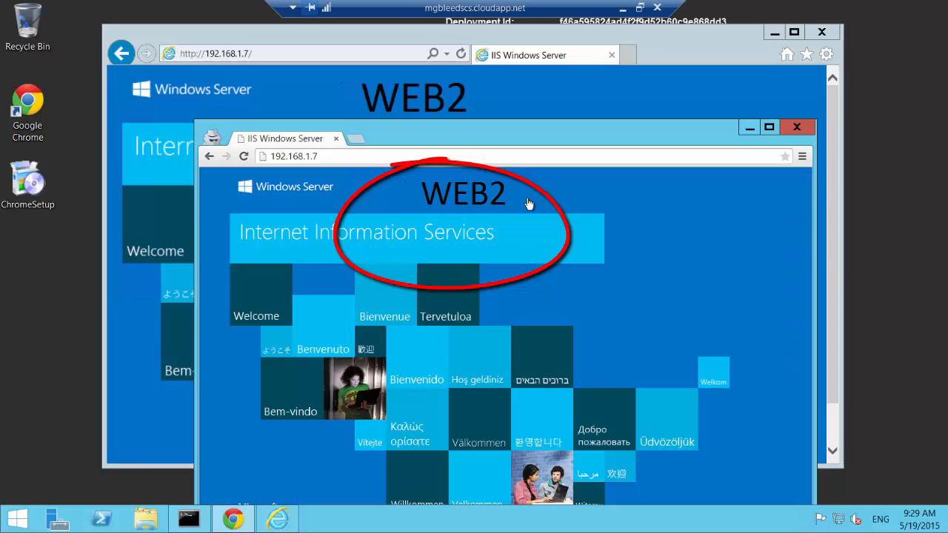
mouse_move(542, 209)
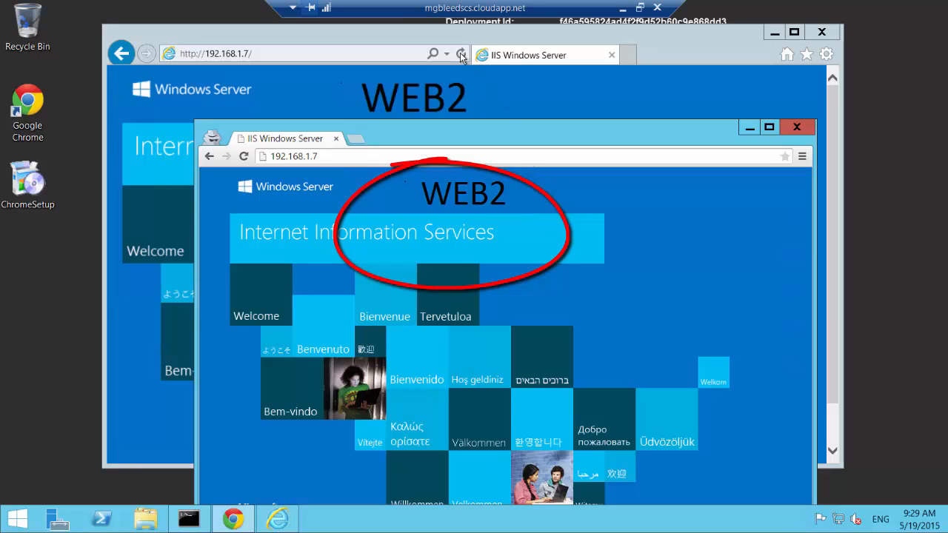
left_click(796, 126)
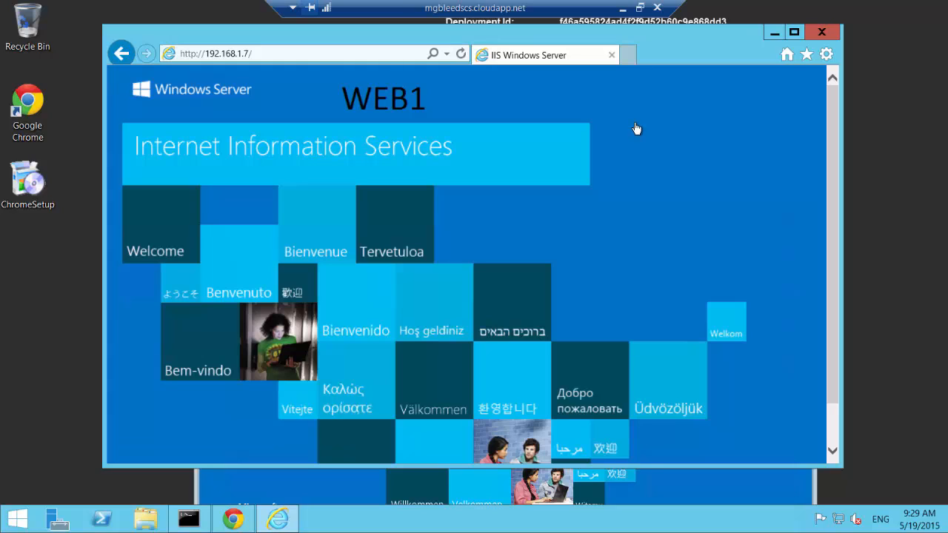
mouse_move(414, 106)
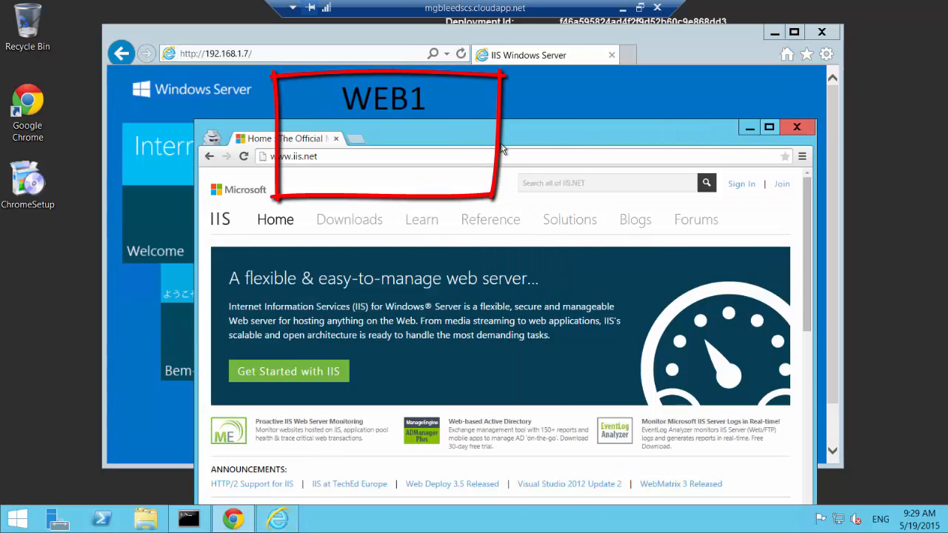
left_click(797, 127)
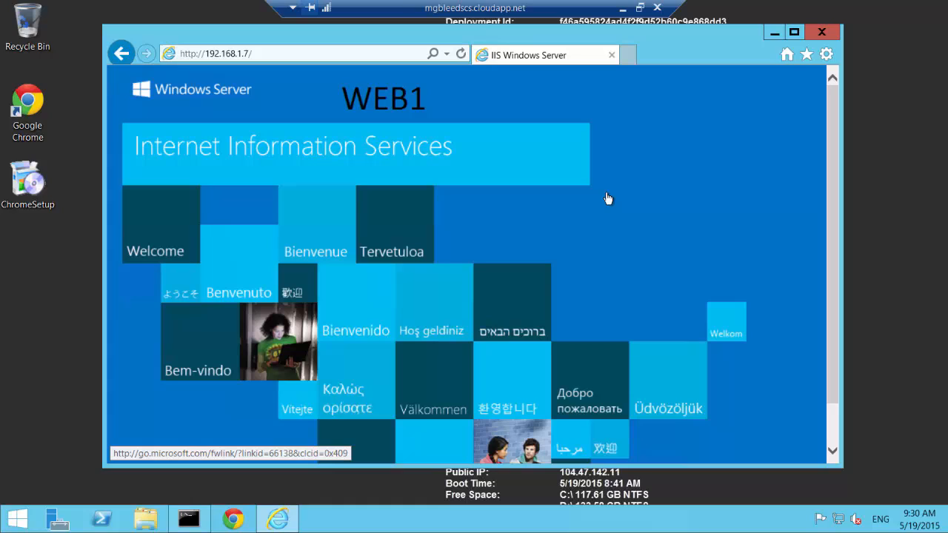
mouse_move(624, 110)
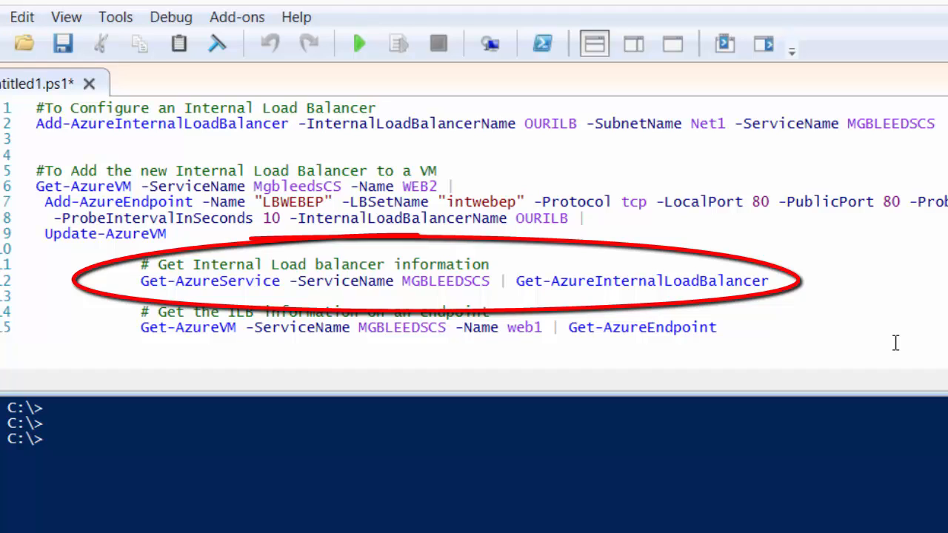
mouse_move(876, 344)
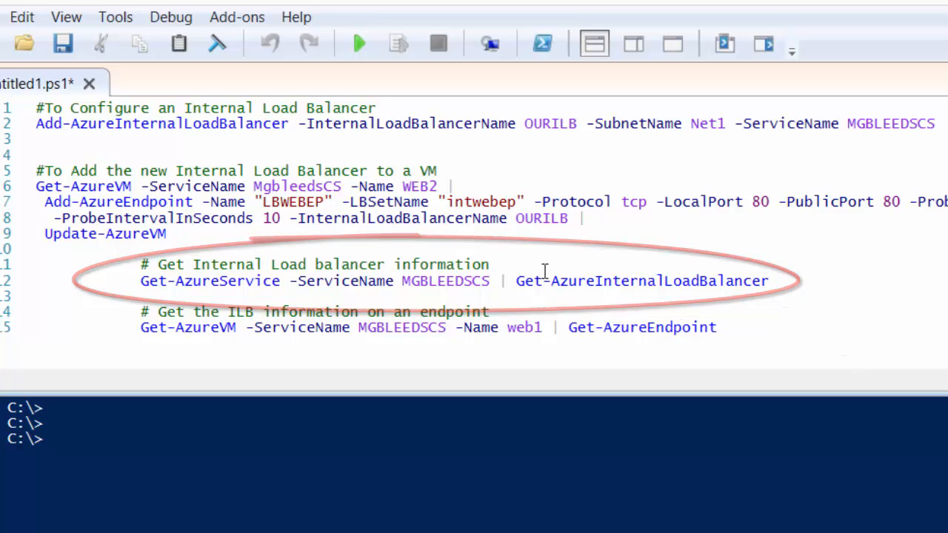
- Select the Get-AzureService MGBLEEDSCS | Get-AzureInternalLoadBalancer line in the script
left_click(764, 327)
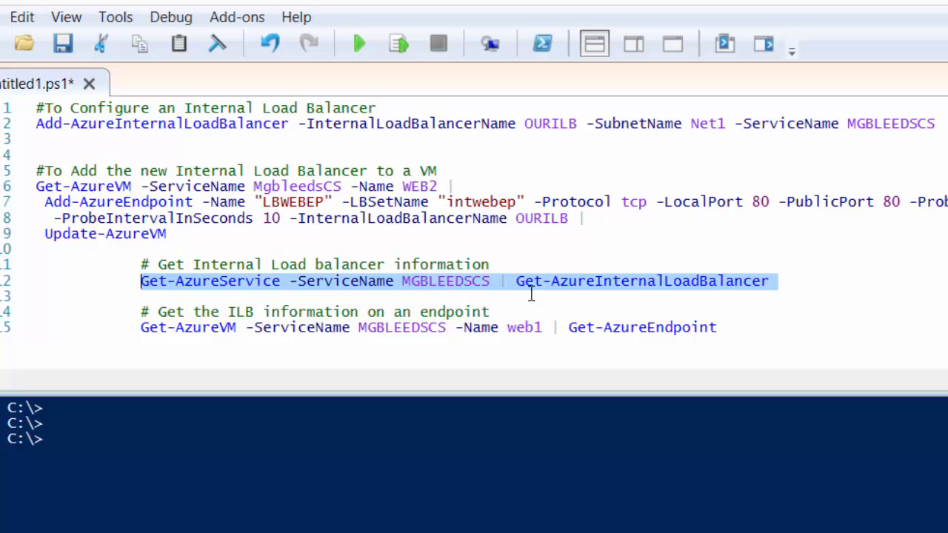
mouse_move(737, 296)
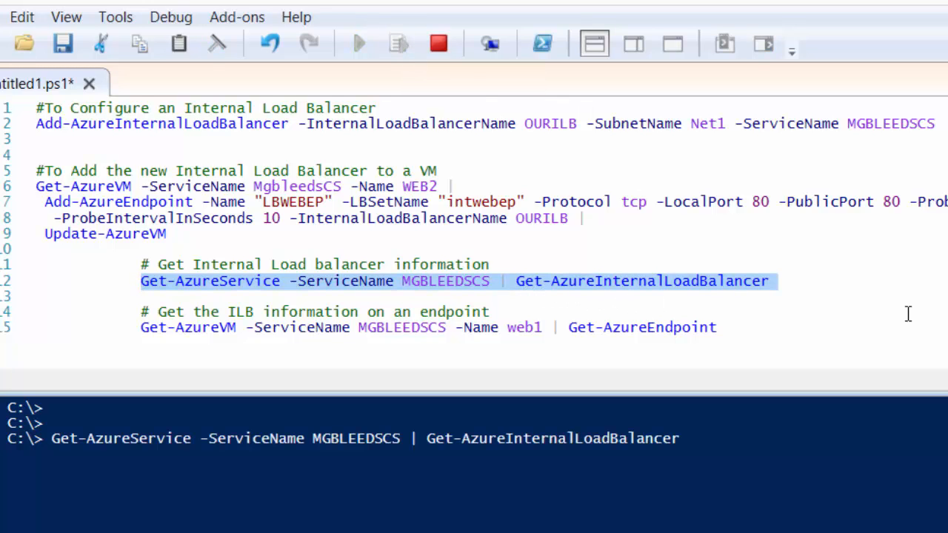
mouse_move(899, 315)
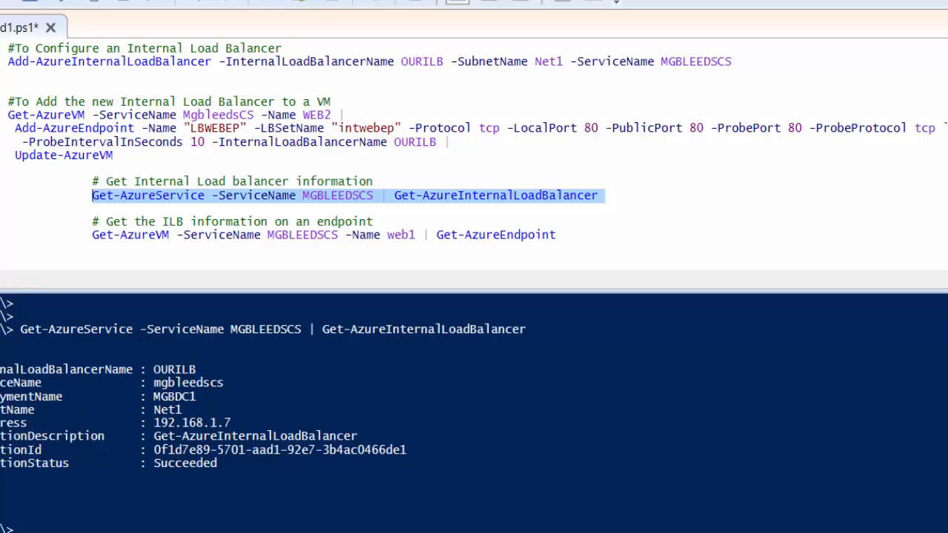
- Review the OURILB output: subnet Net1, address 192.168.1.7, status Succeeded
left_click_drag(410, 128, 704, 127)
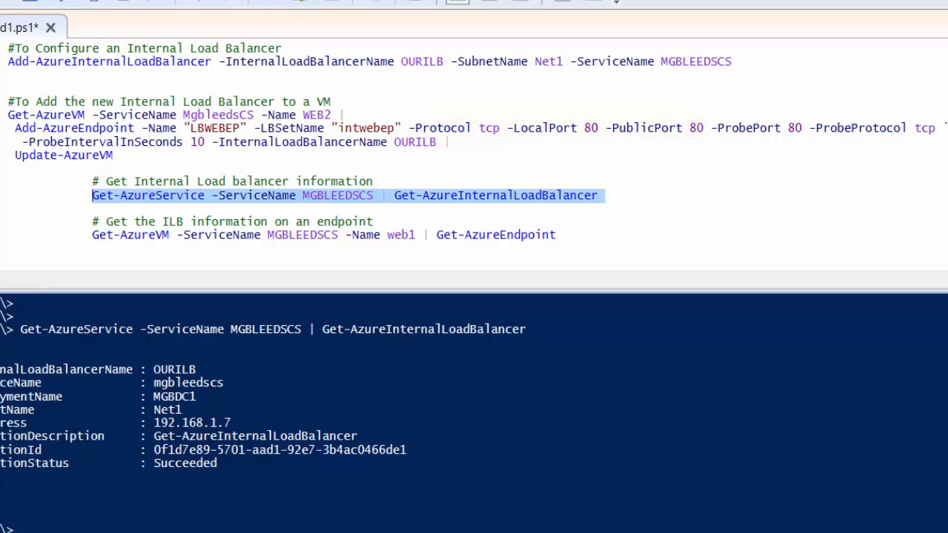
- Select the Get-AzureVM -Name web1 | Get-AzureEndpoint line and run it
left_click_drag(713, 127, 947, 127)
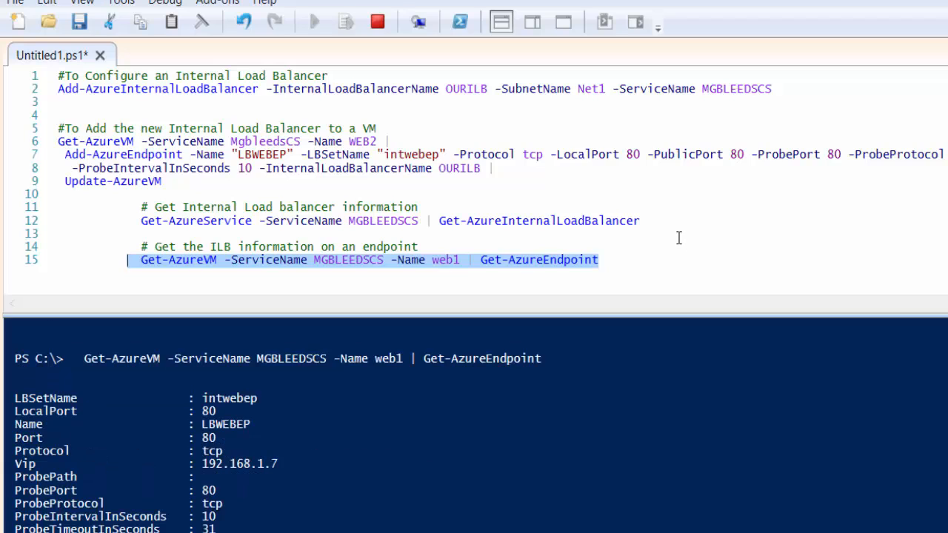
left_click(309, 20)
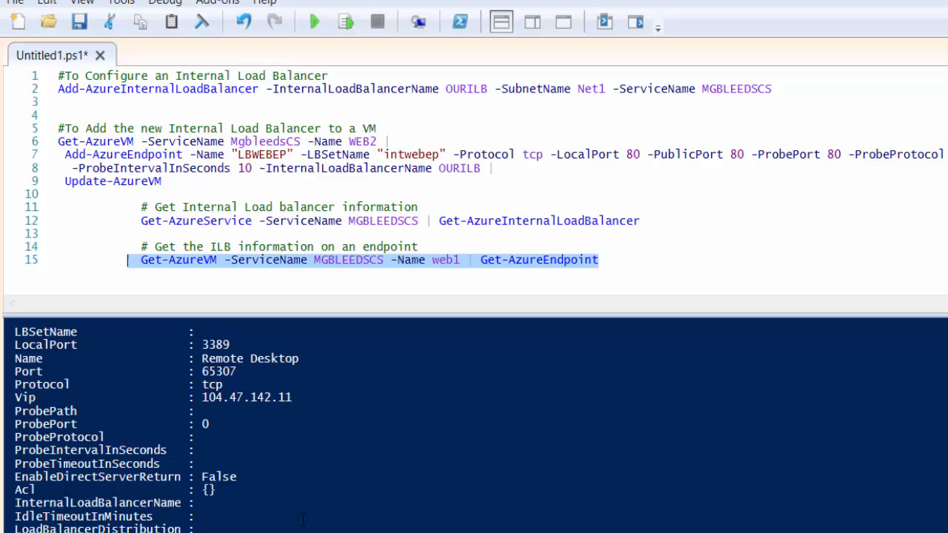
scroll("down", 3)
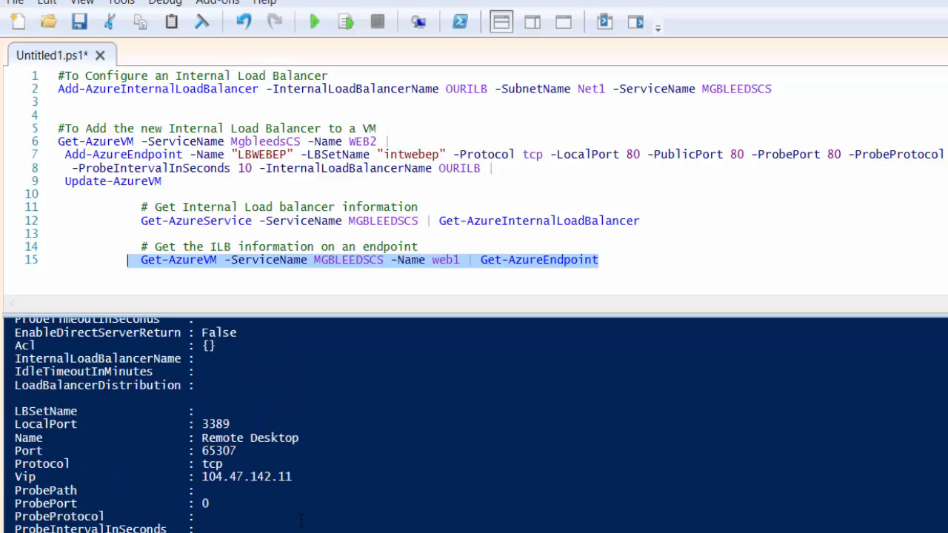
scroll("down", 3)
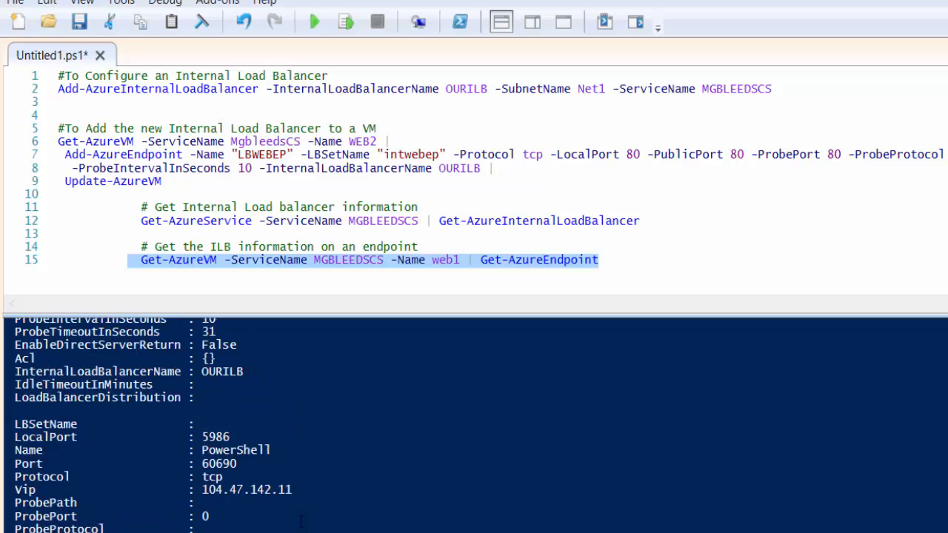
scroll("down", 3)
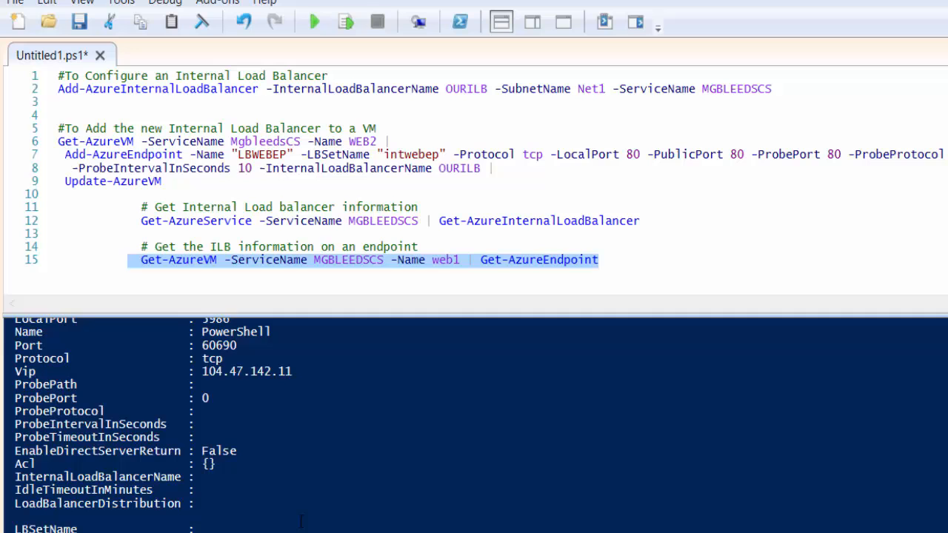
key("F8")
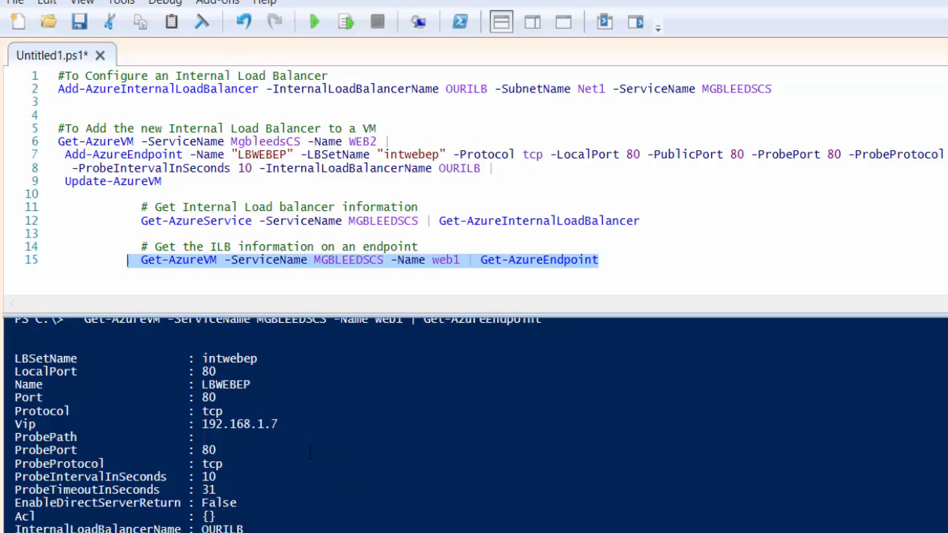
mouse_move(322, 502)
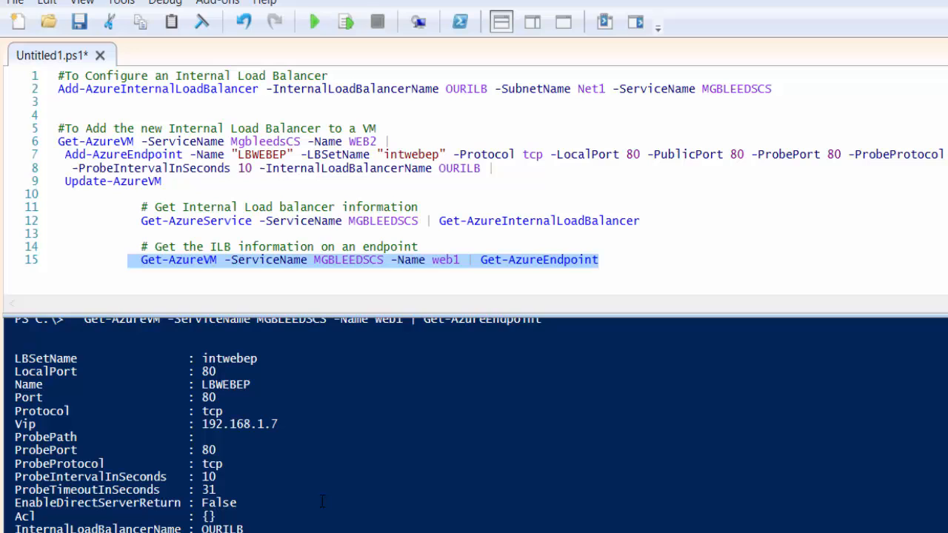
scroll("down", 3)
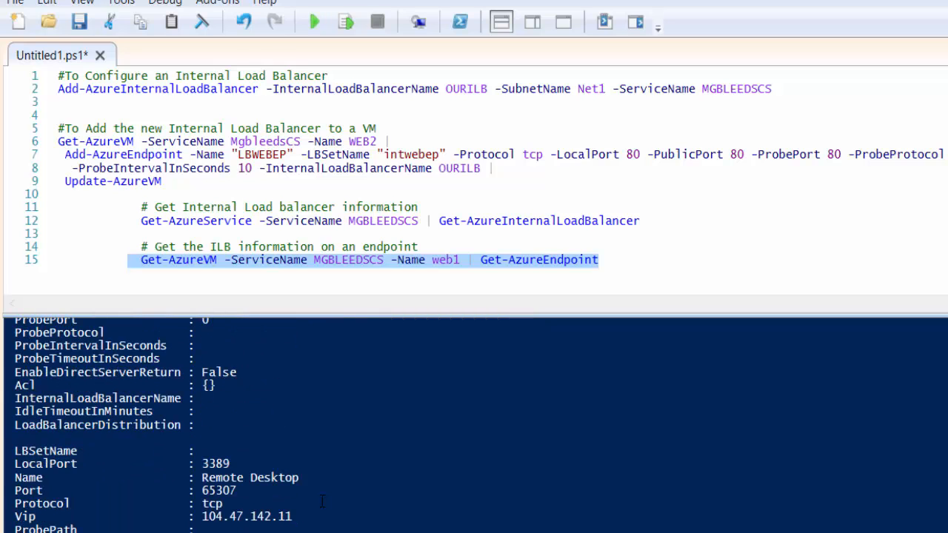
scroll("down", 3)
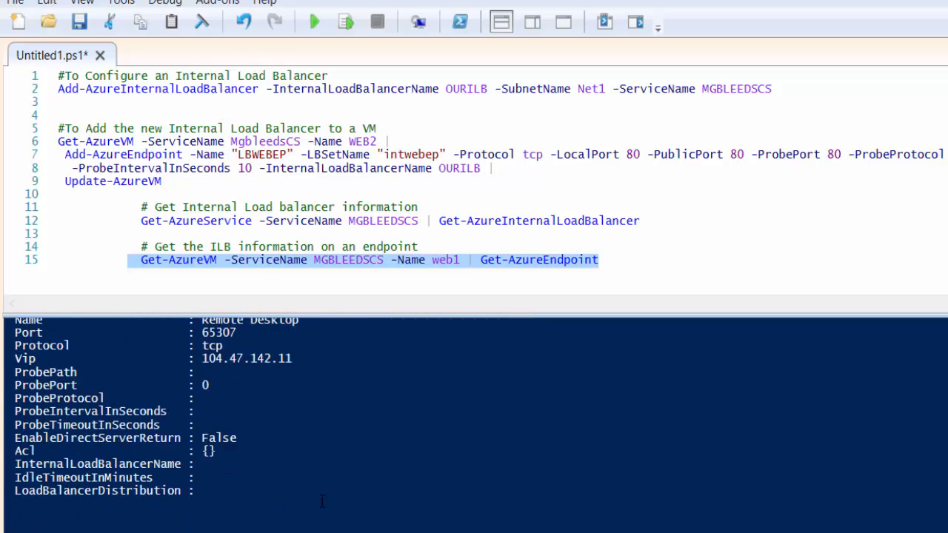
scroll("down", 3)
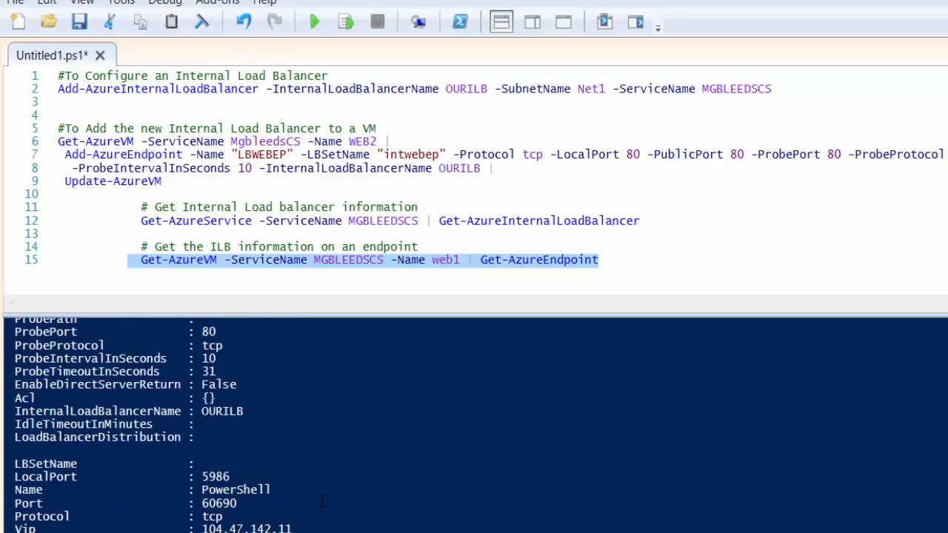